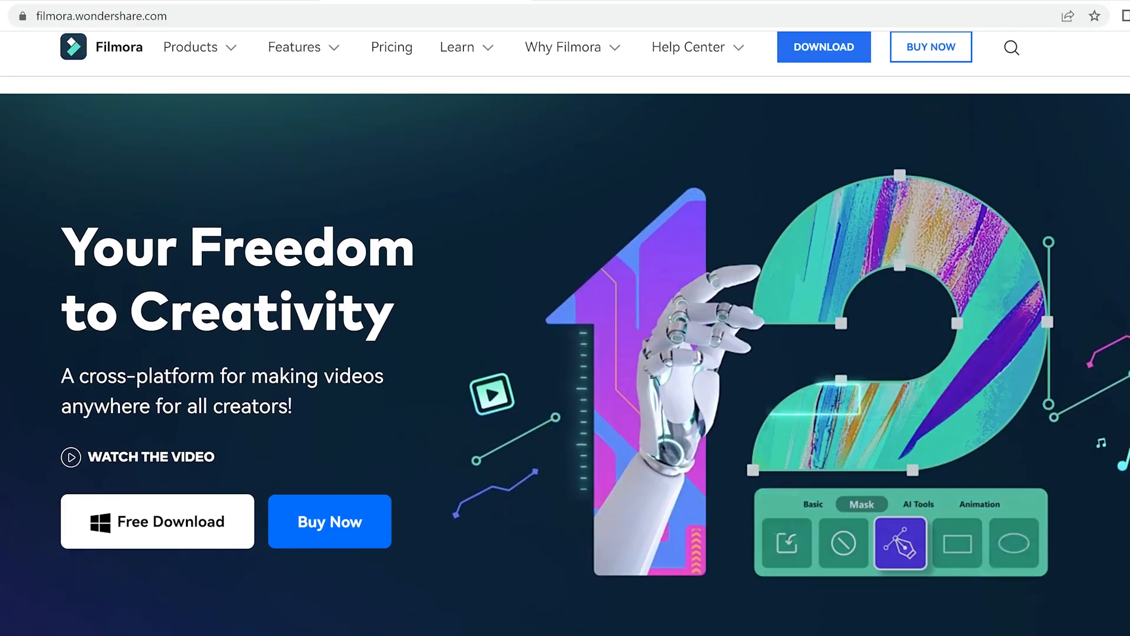
# - Browse the Filmora homepage and go to the Pricing page listing individual plans
pyautogui.scroll(-3)
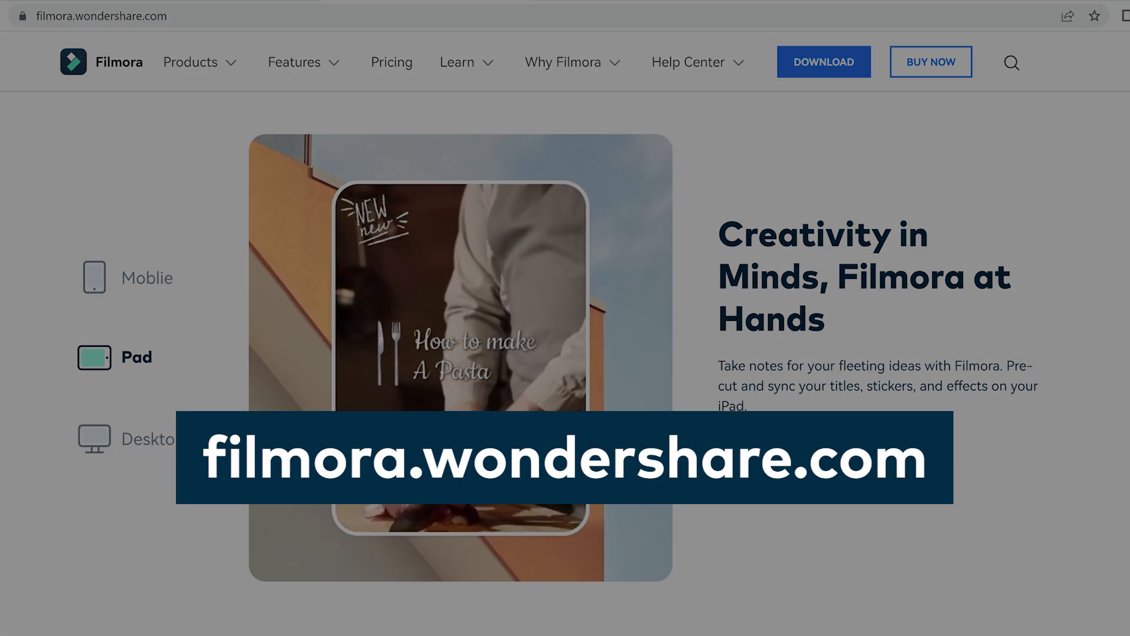
pyautogui.scroll(-3)
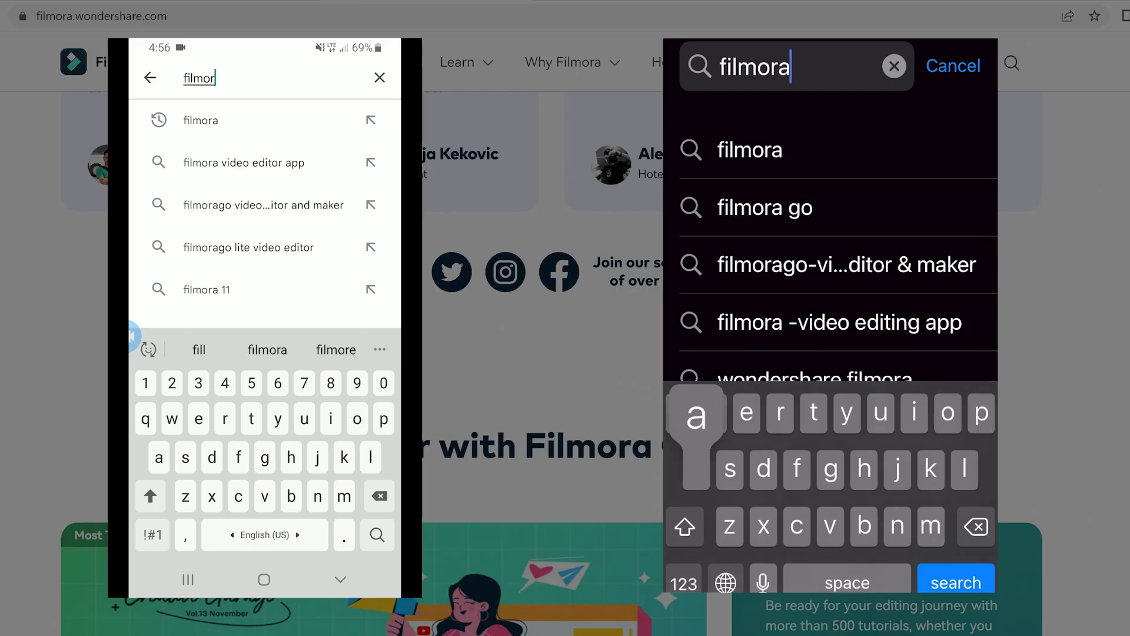
pyautogui.click(749, 149)
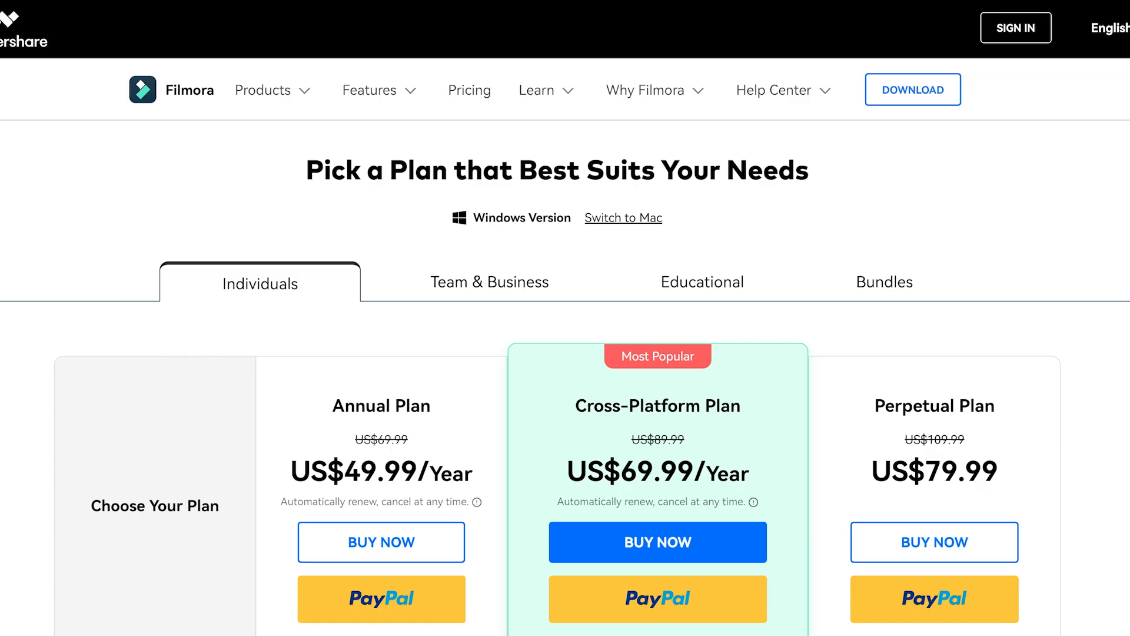
pyautogui.scroll(-3)
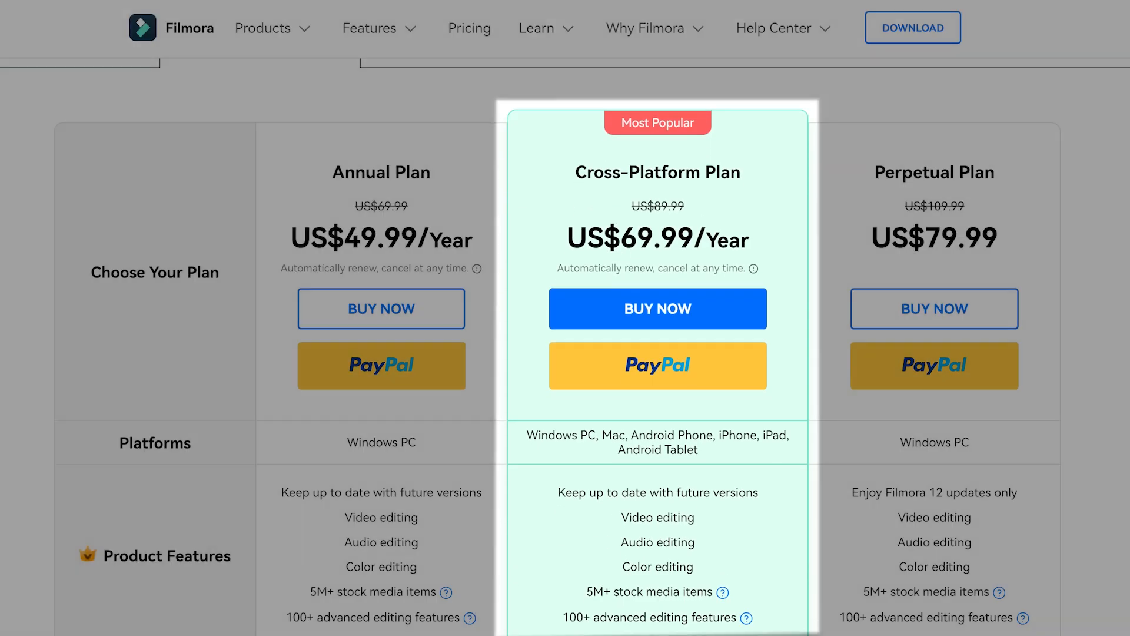
pyautogui.scroll(-3)
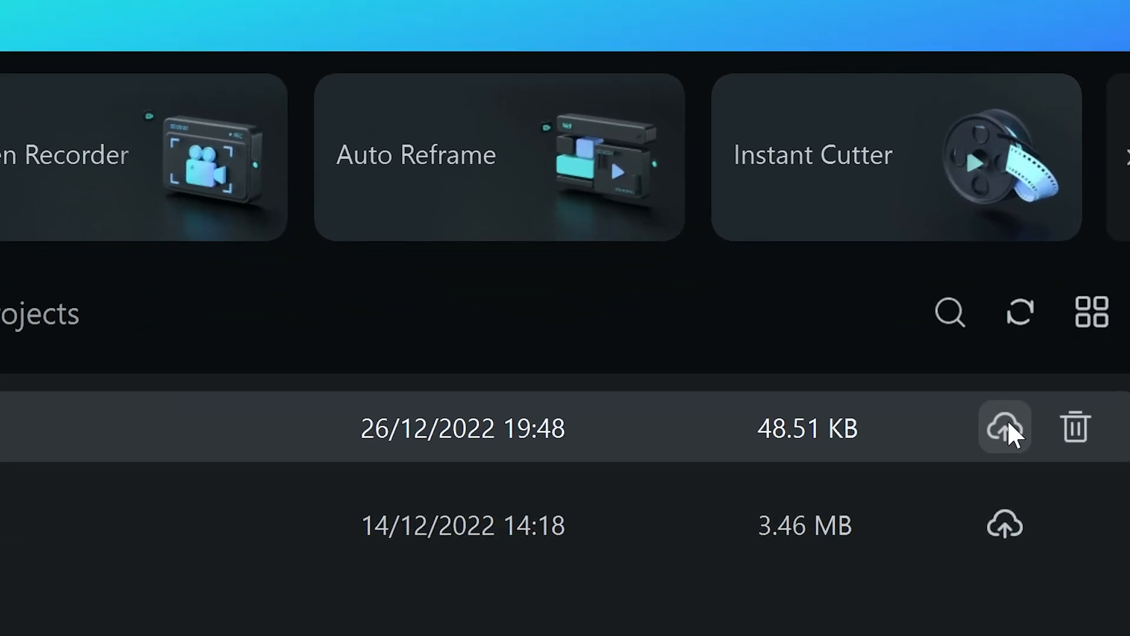
# - Back up Cross-Platform.wfp to the cloud, including its media files
pyautogui.click(1005, 428)
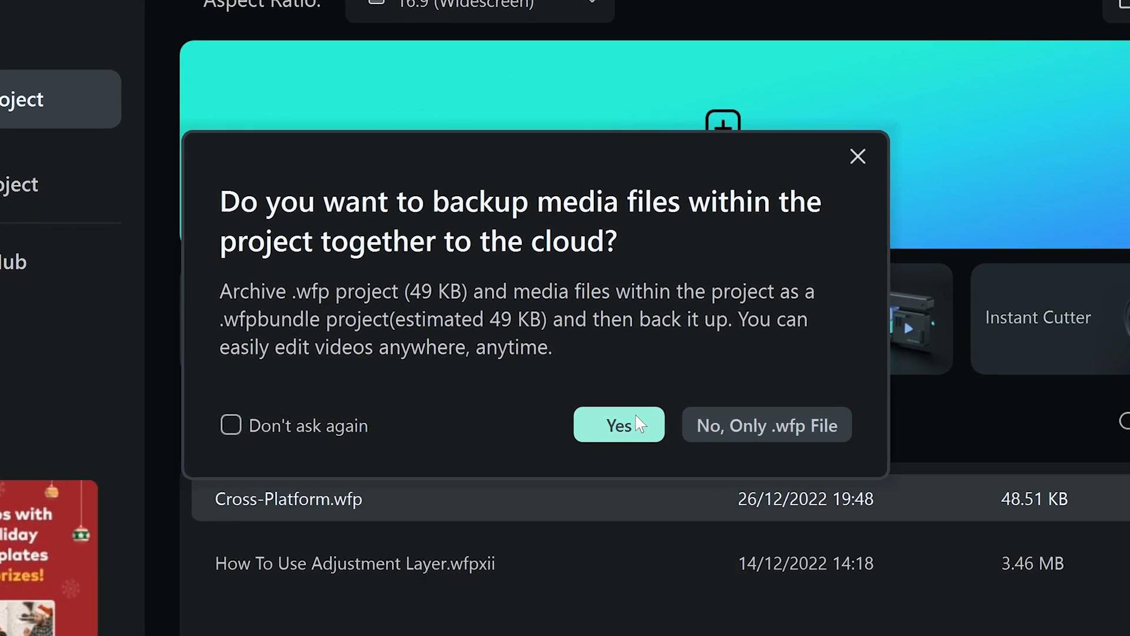
pyautogui.click(618, 425)
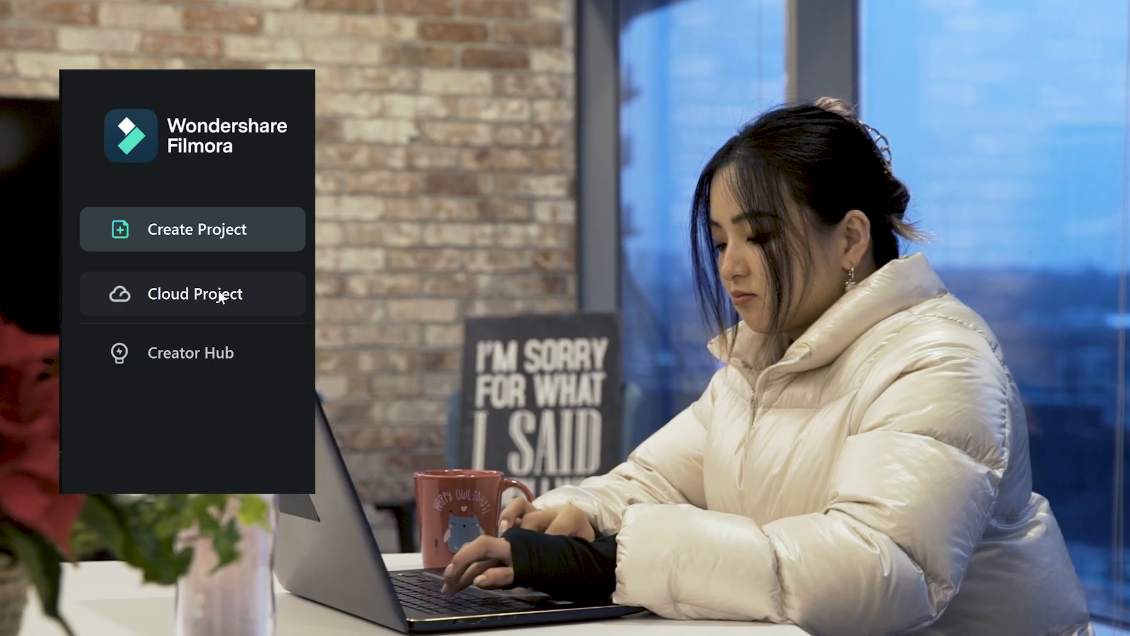
pyautogui.moveTo(193, 294)
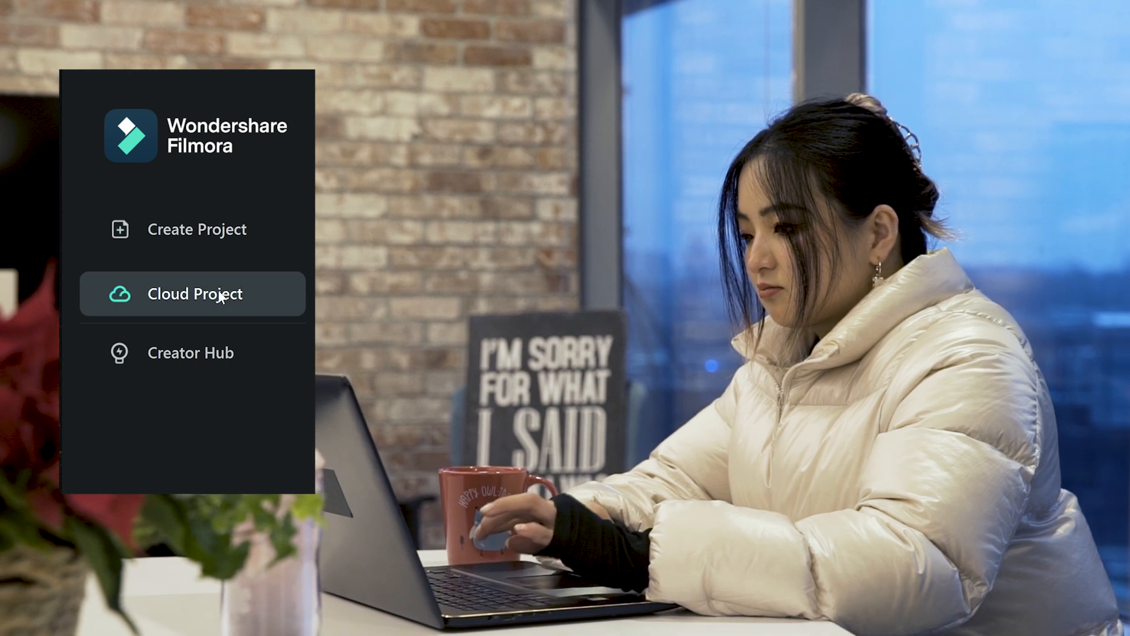
# - Download the cloud project and extract it to the default Filmora Projects folder
pyautogui.click(193, 293)
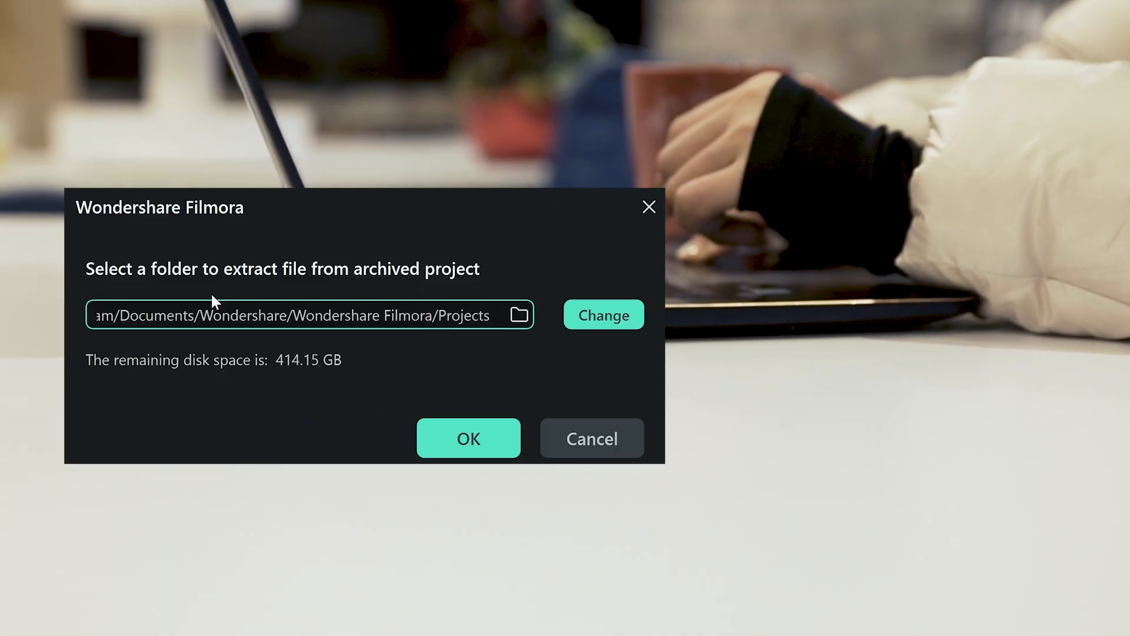
pyautogui.moveTo(555, 276)
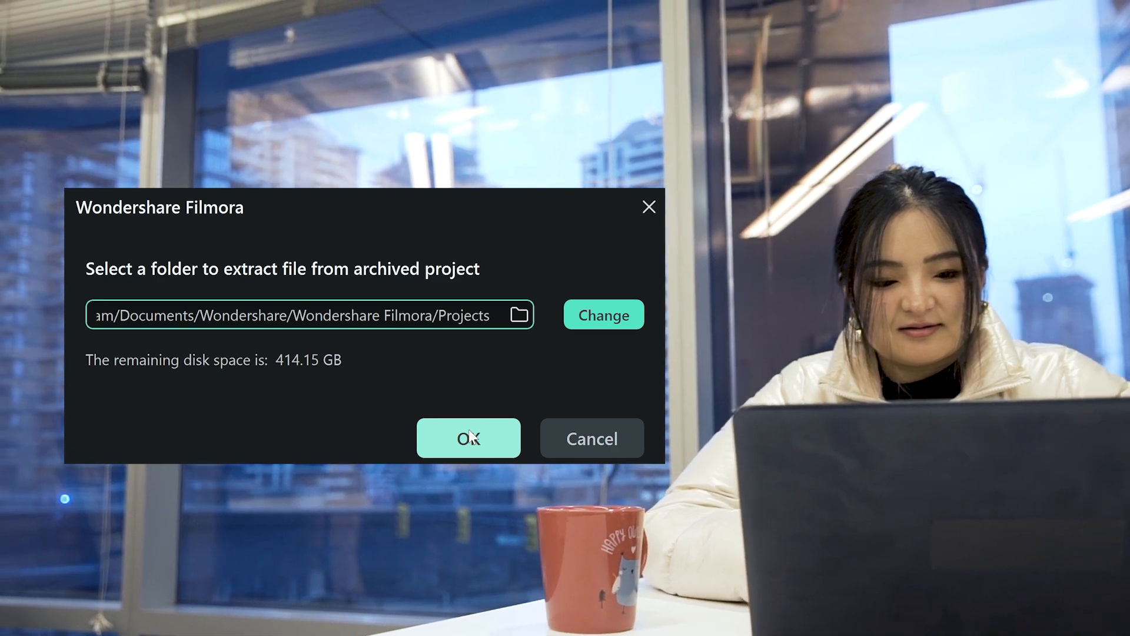
pyautogui.click(469, 438)
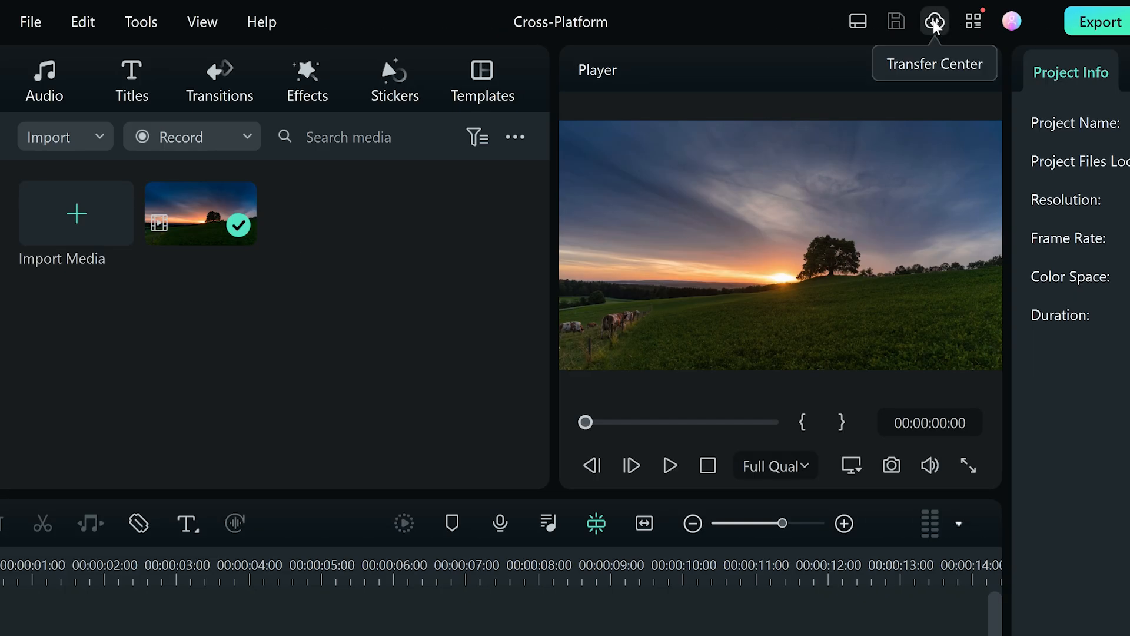
# - Go to the Transfer Center and launch Filmora Workspace via Try it out!
pyautogui.click(933, 21)
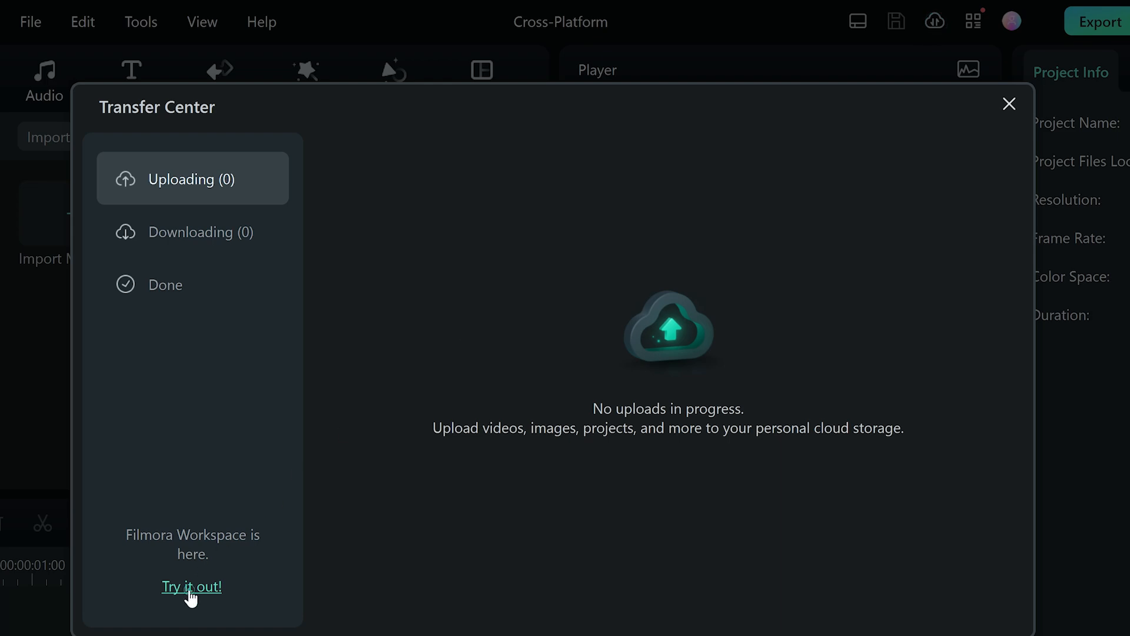
pyautogui.click(191, 587)
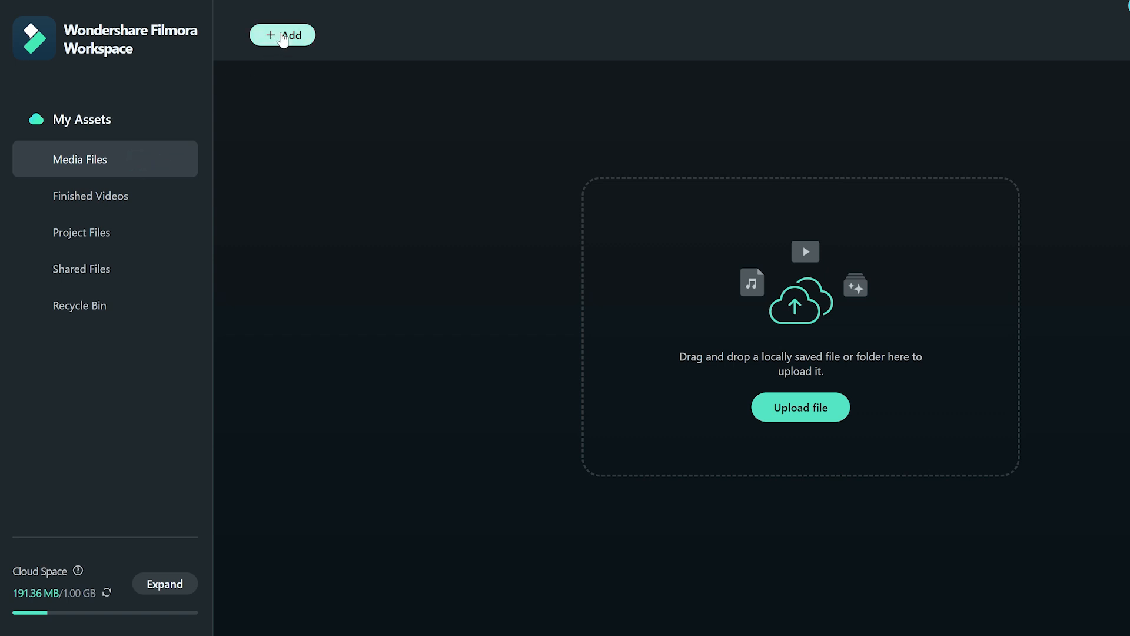
# - Start a single-file upload to Media Files via + Add > Upload file, picking IMG_3398
pyautogui.click(281, 34)
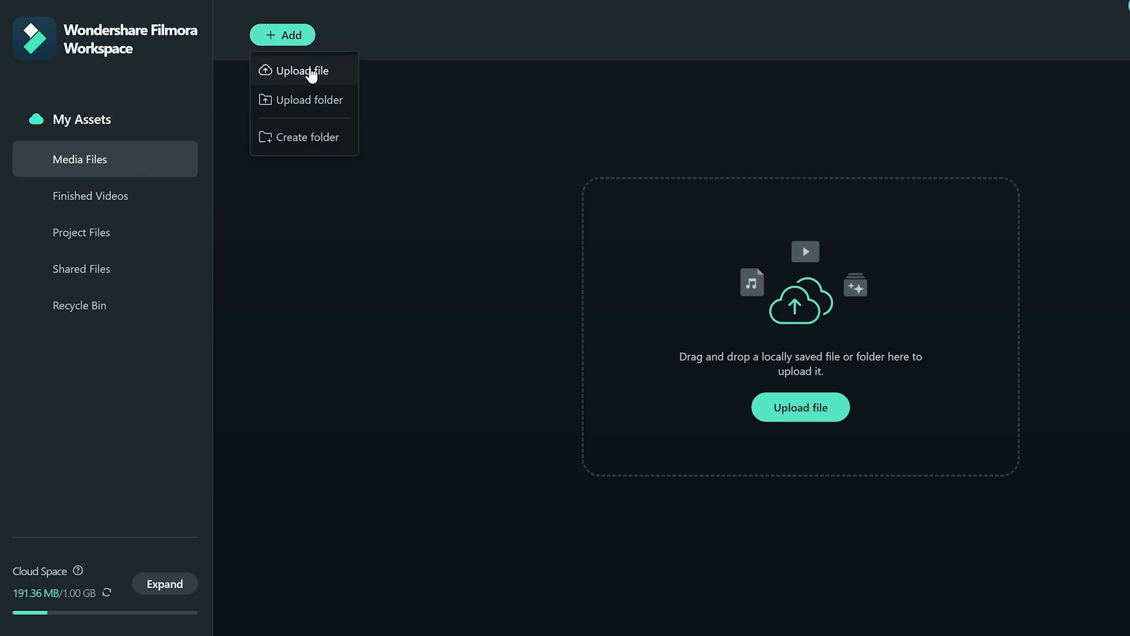
pyautogui.click(304, 71)
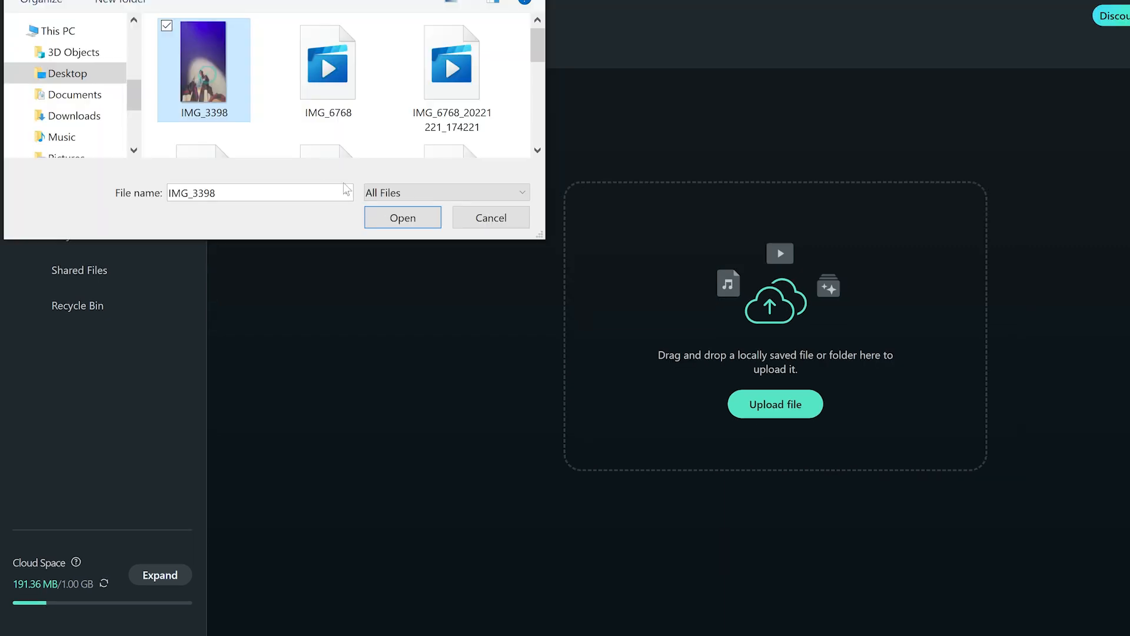